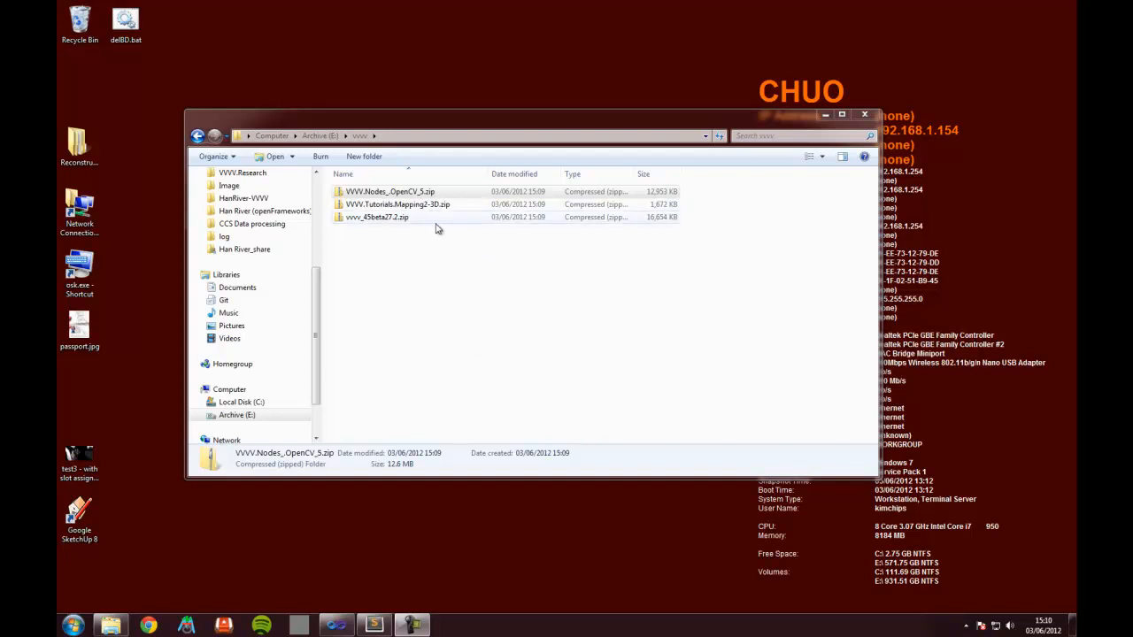
Look over the OpenCV nodes, mapping tutorial and vvvv_45beta27.2 archives in the vvvv folder.
{"action": "left_click", "coordinate": [842, 114]}
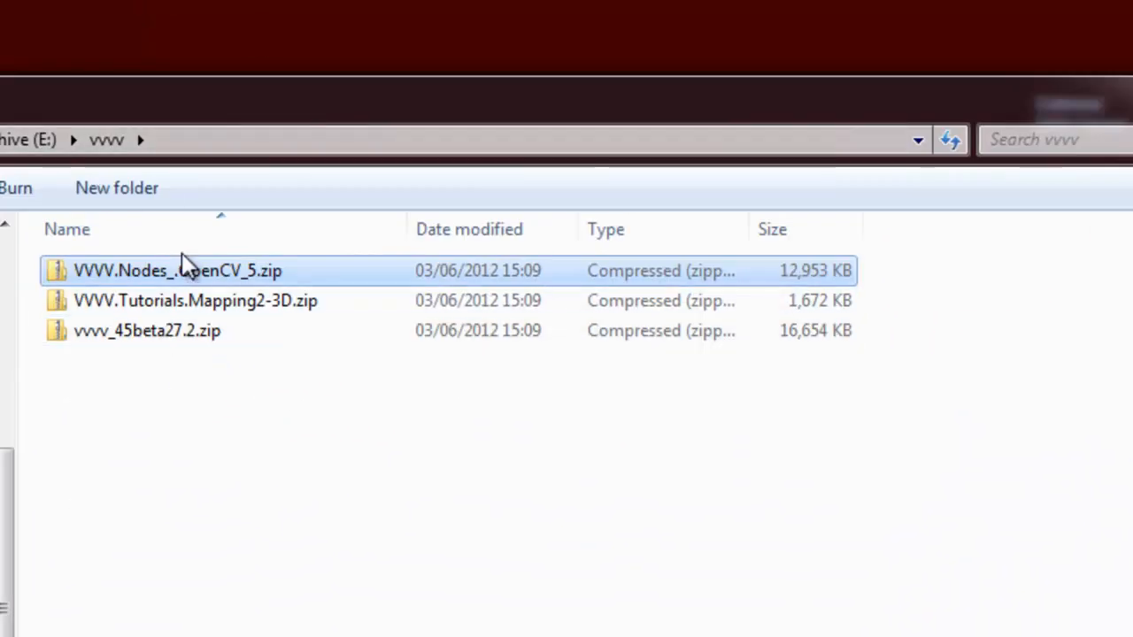
{"action": "mouse_move", "coordinate": [138, 331]}
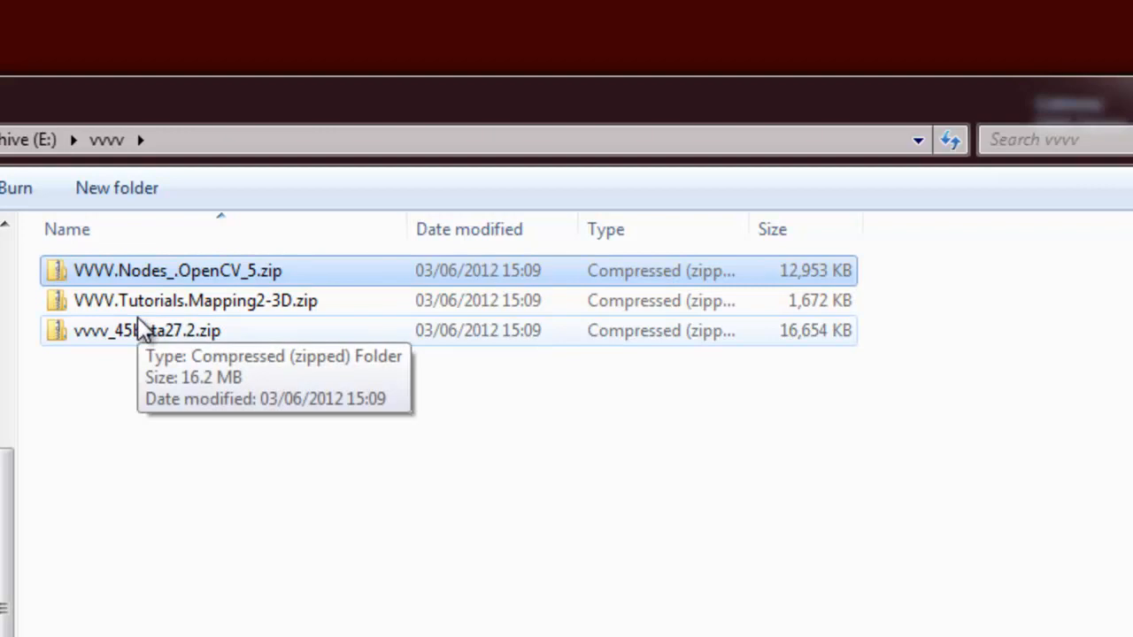
{"action": "mouse_move", "coordinate": [206, 421]}
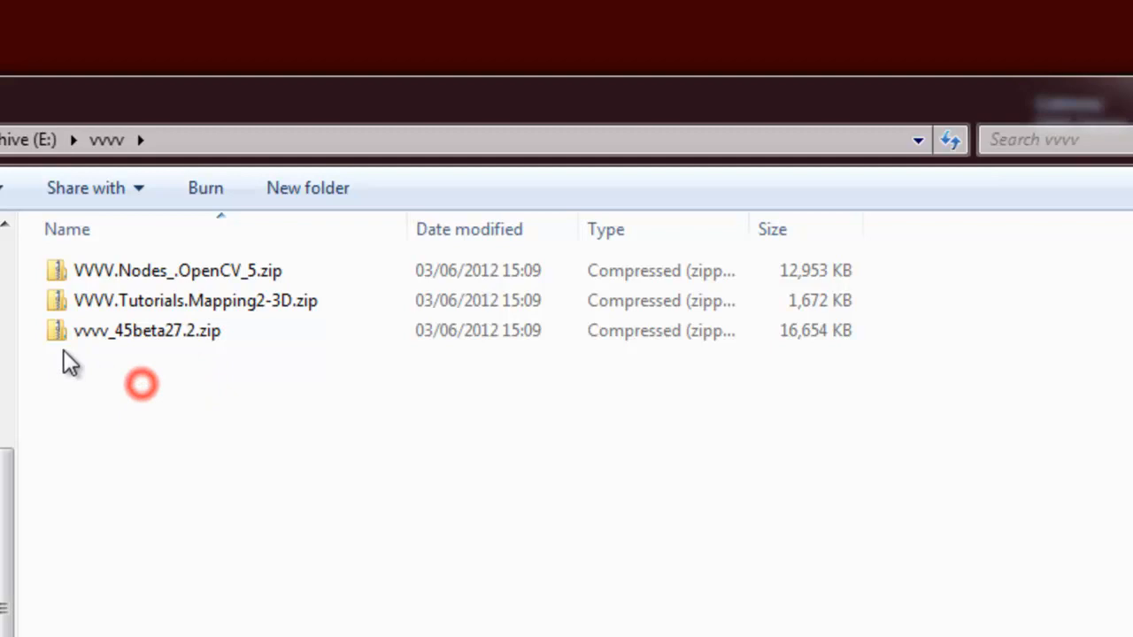
{"action": "left_click", "coordinate": [177, 270]}
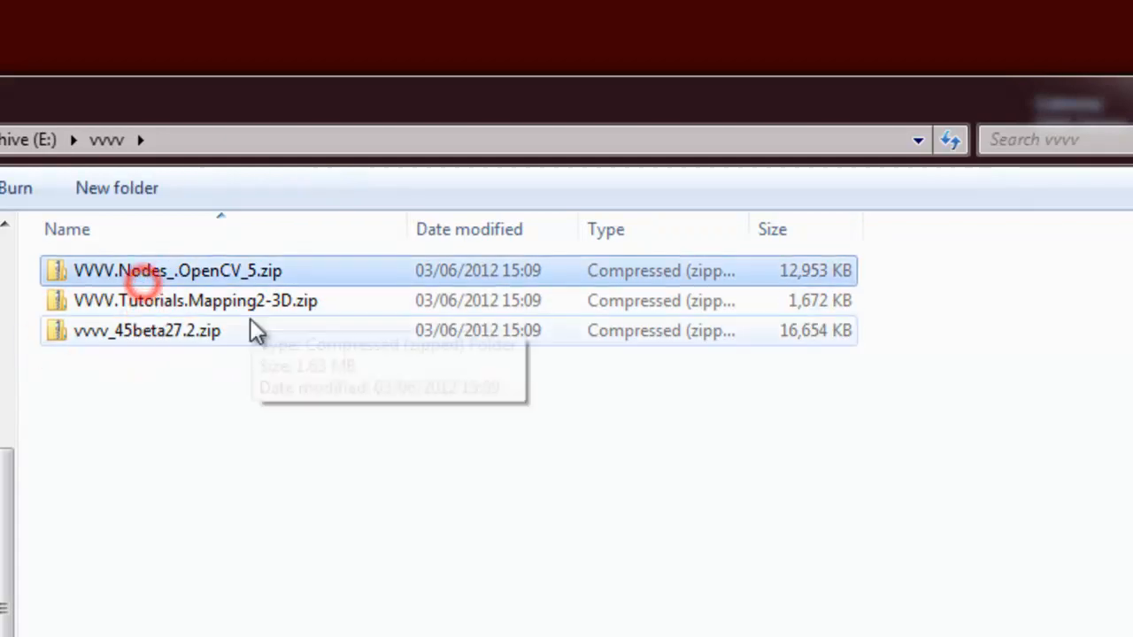
{"action": "left_click", "coordinate": [195, 300]}
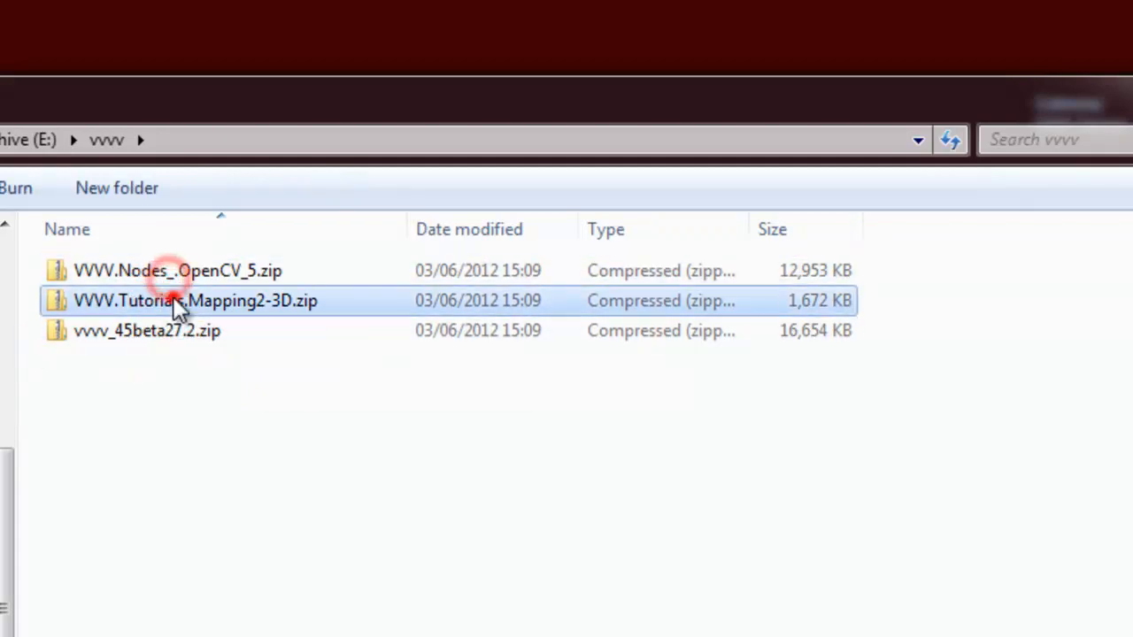
{"action": "left_click", "coordinate": [146, 330]}
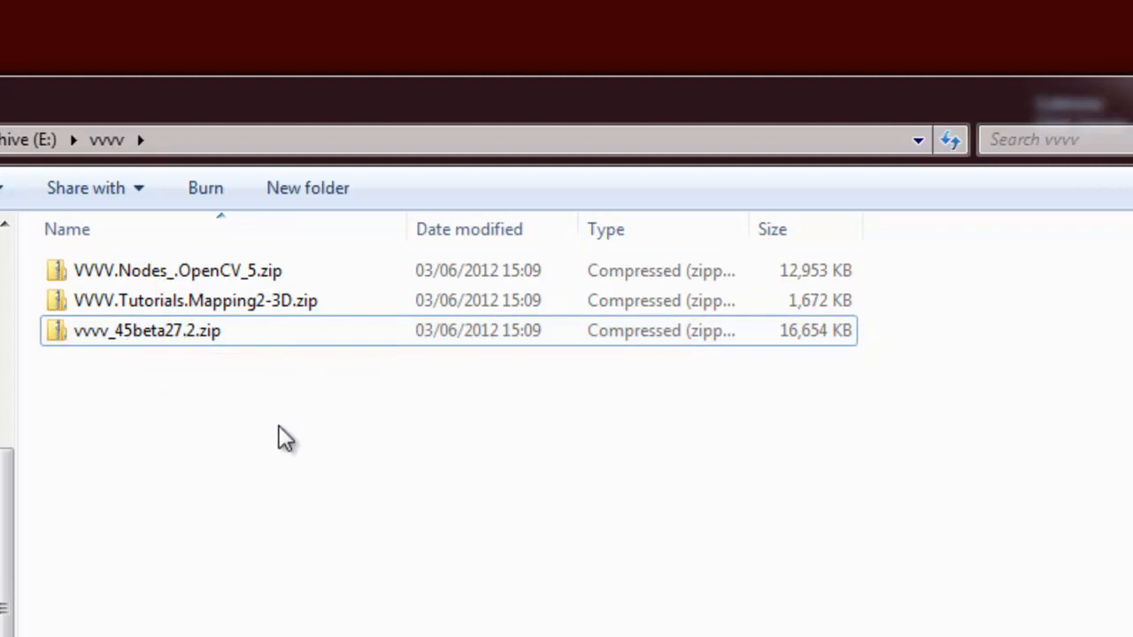
{"action": "double_click", "coordinate": [147, 330]}
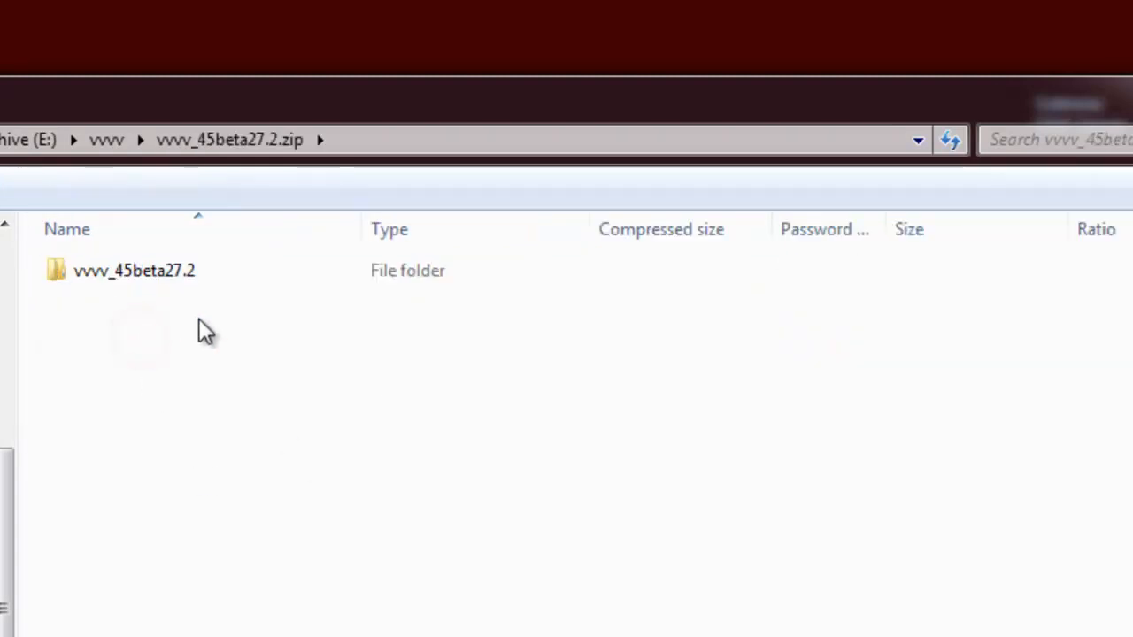
{"action": "left_click", "coordinate": [133, 270]}
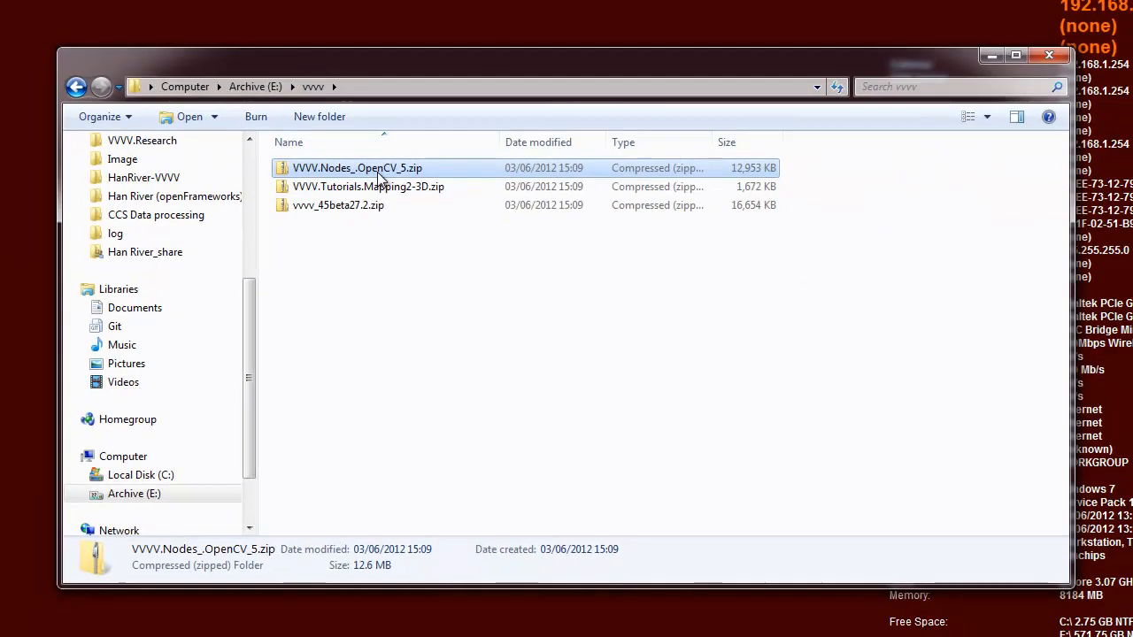
Extract the OpenCV nodes and vvvv_45beta27.2 archives into E:\vvvv.
{"action": "right_click", "coordinate": [357, 168]}
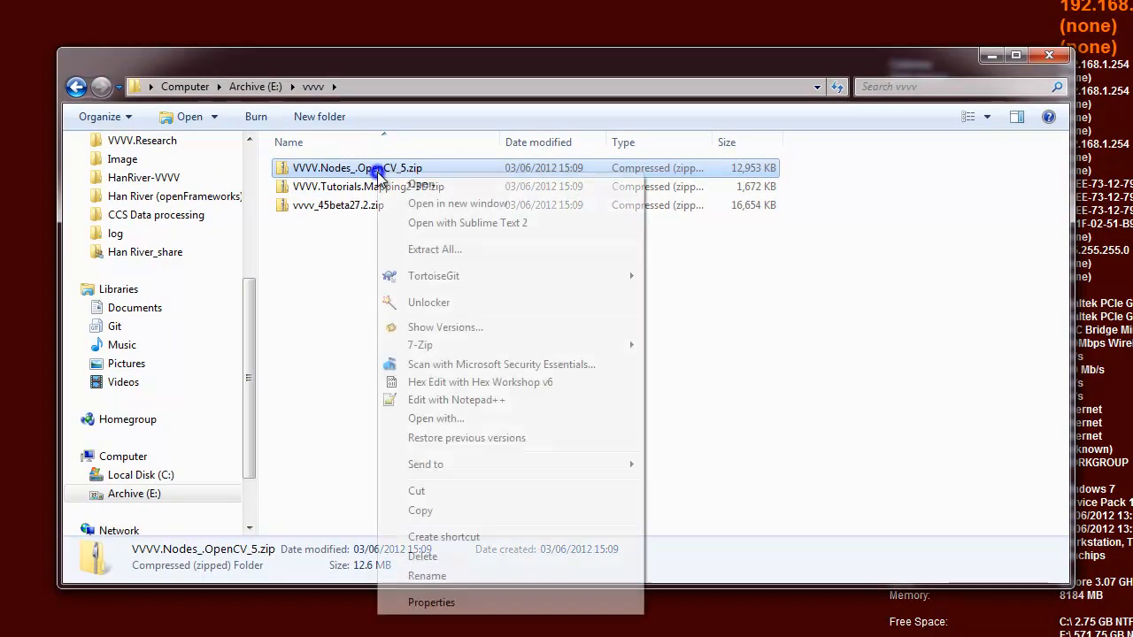
{"action": "left_click", "coordinate": [434, 248]}
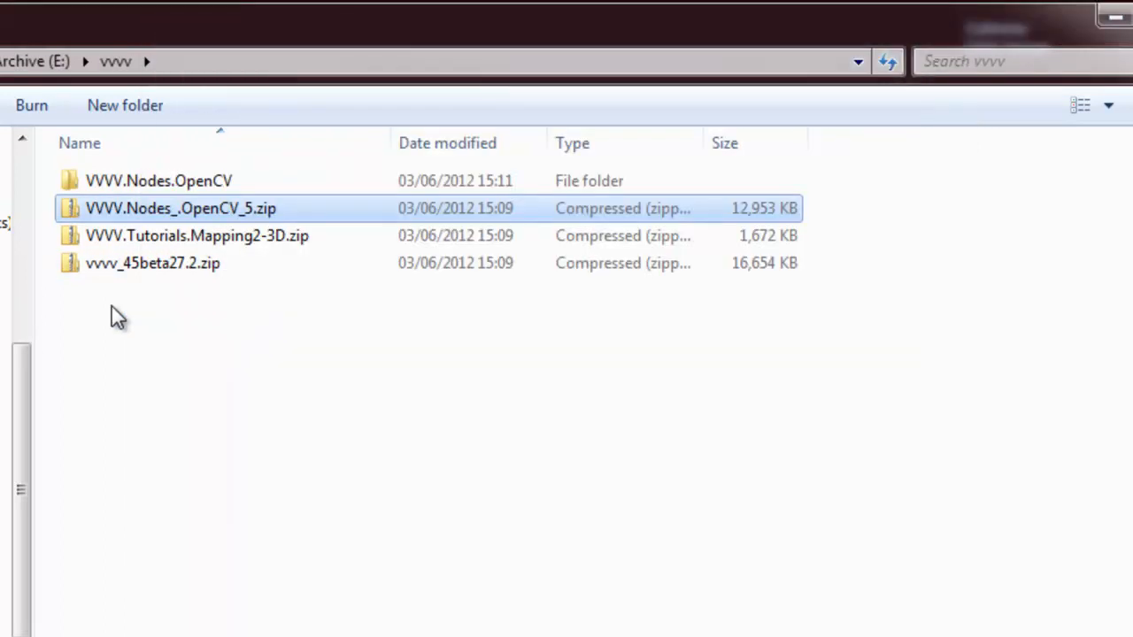
{"action": "left_click", "coordinate": [152, 263]}
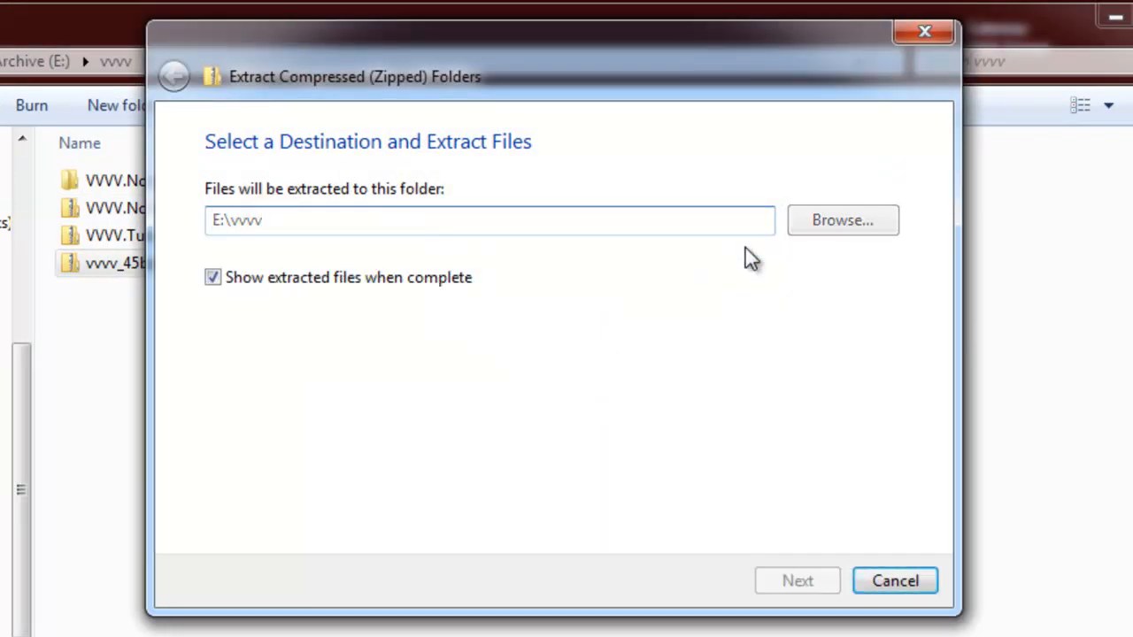
{"action": "left_click", "coordinate": [797, 581]}
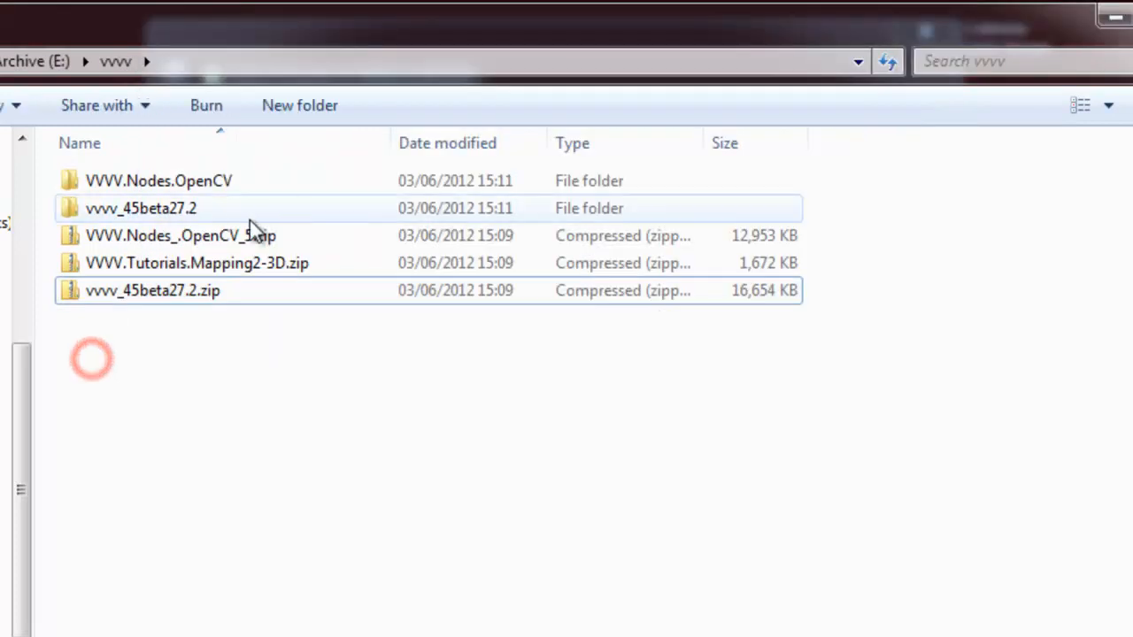
Extract the Mapping2-3D tutorial archive into its own folder, then select the leftover zips.
{"action": "right_click", "coordinate": [197, 263]}
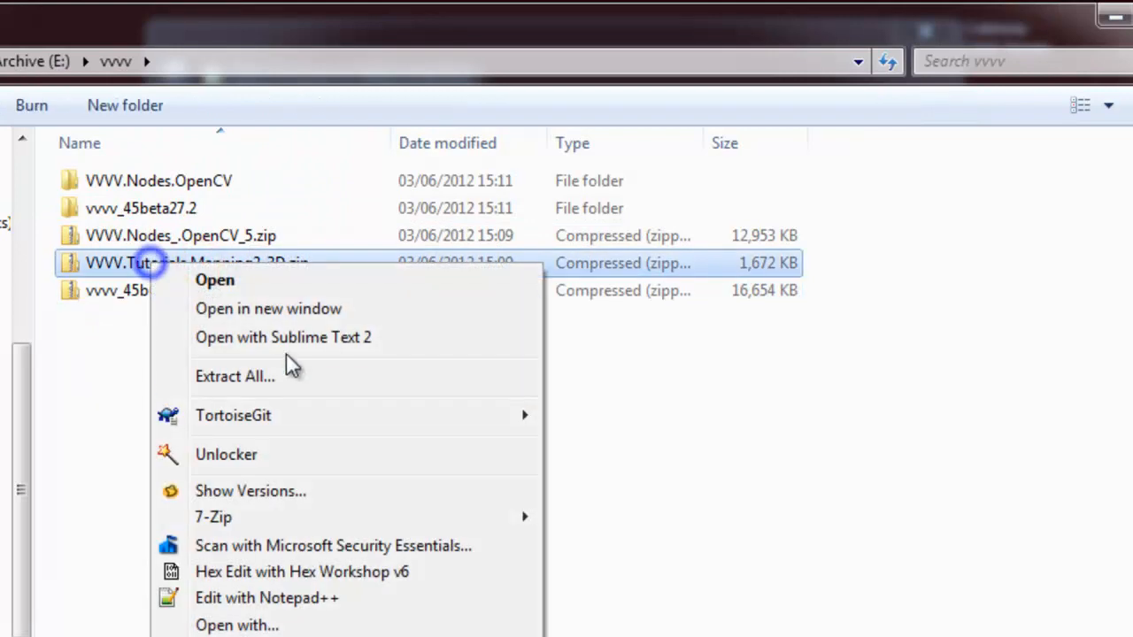
{"action": "left_click", "coordinate": [234, 376]}
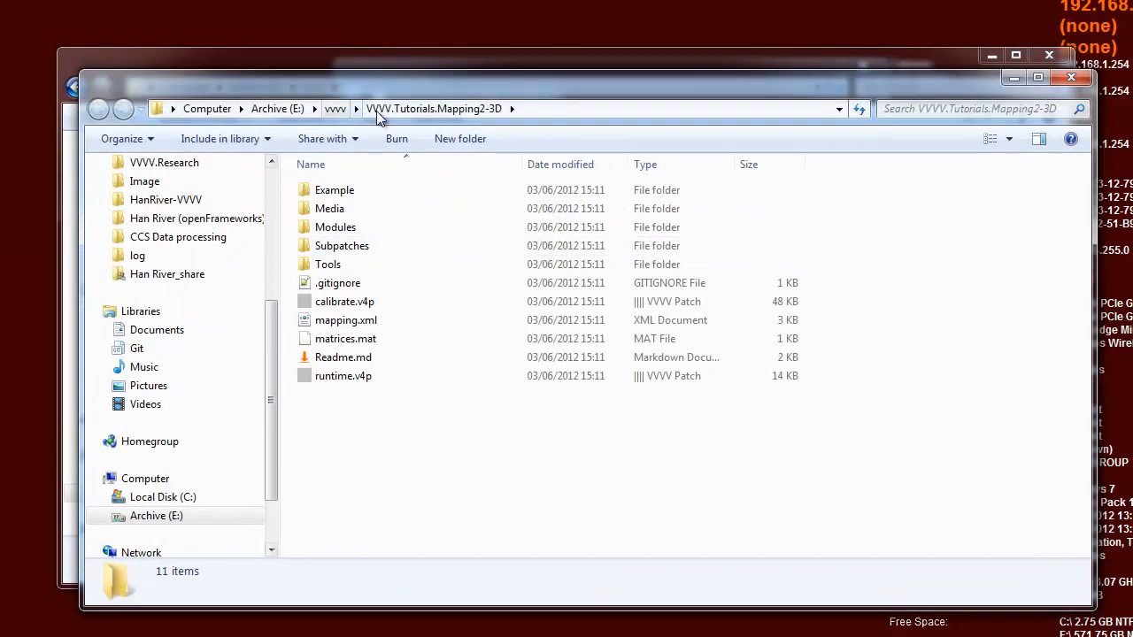
{"action": "right_click", "coordinate": [368, 242]}
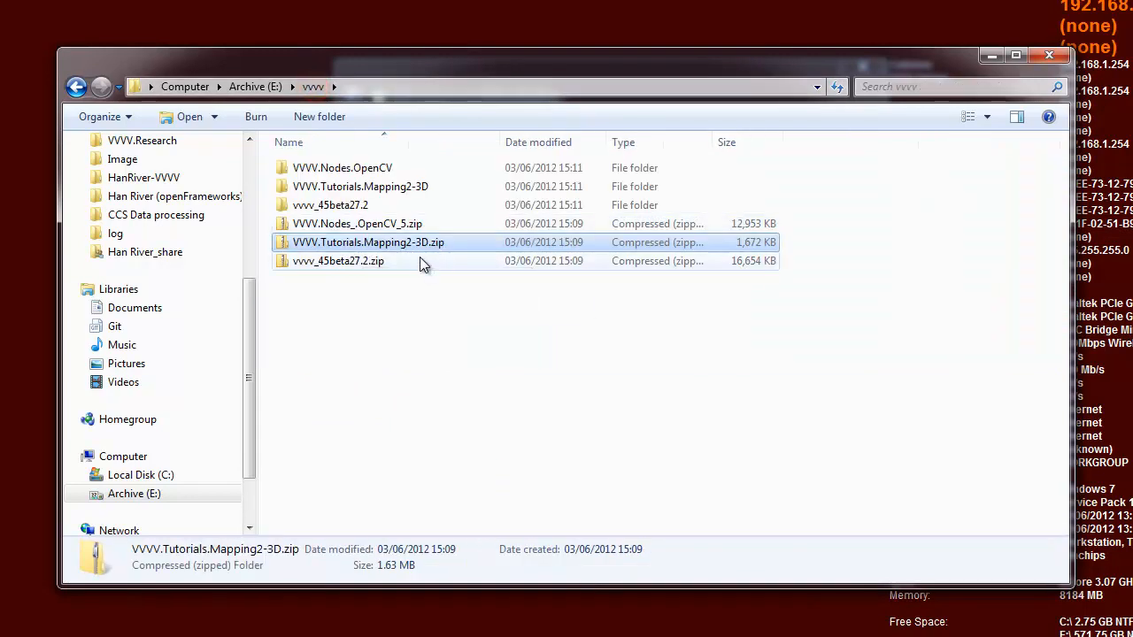
{"action": "mouse_move", "coordinate": [416, 243]}
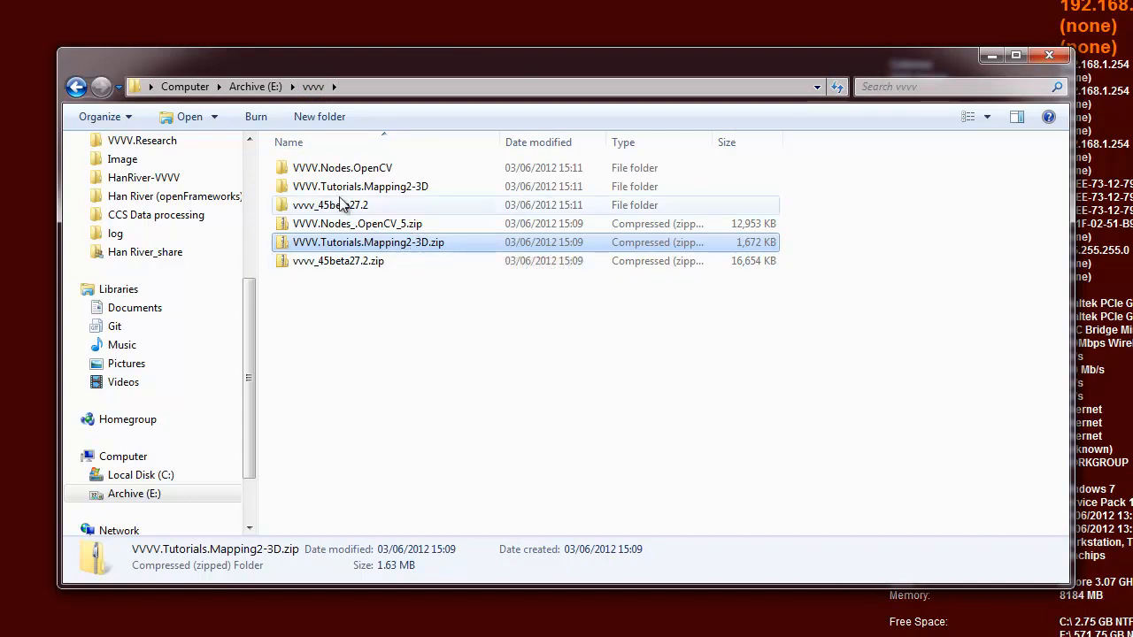
{"action": "left_click", "coordinate": [358, 223]}
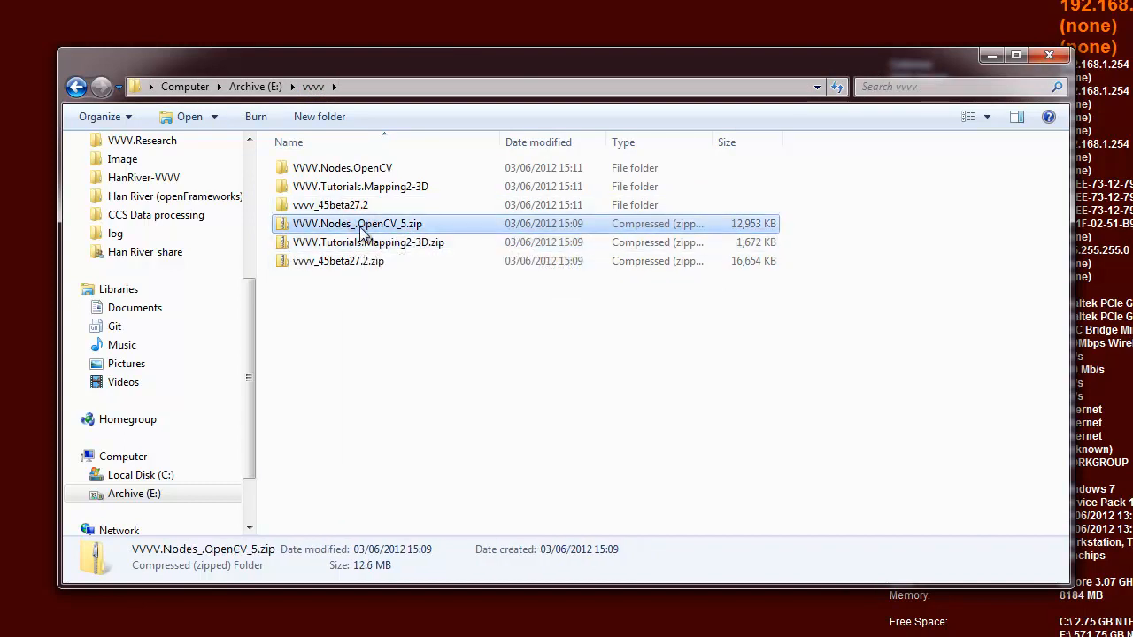
Delete the zip archives and run vvvv.exe from vvvv_45beta27.2 past the security warning.
{"action": "right_click", "coordinate": [358, 223]}
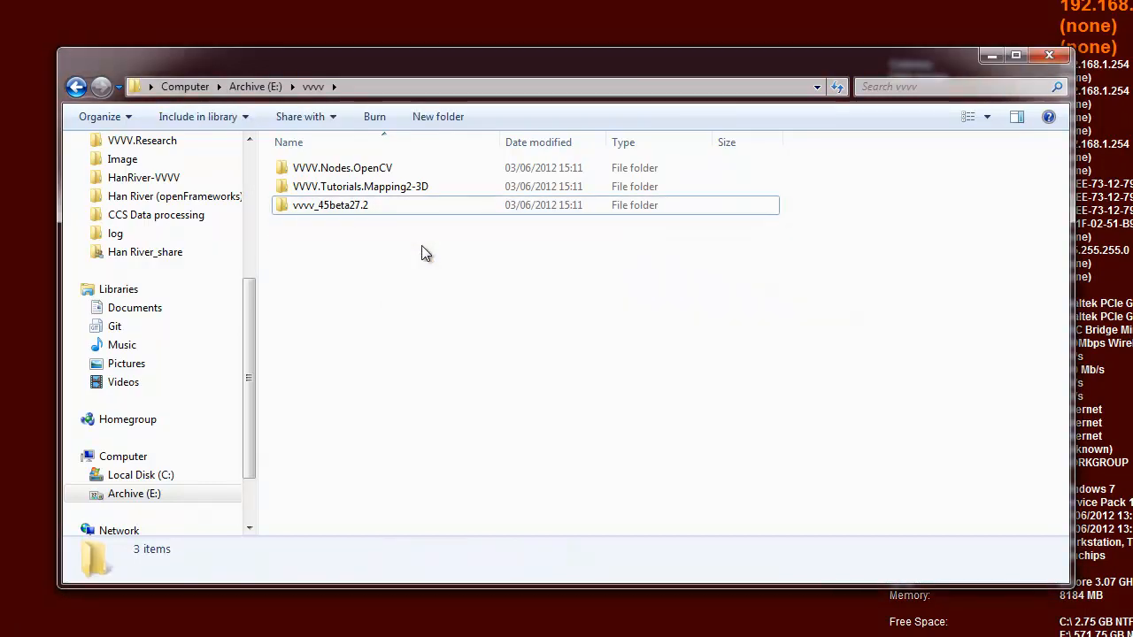
{"action": "mouse_move", "coordinate": [331, 204]}
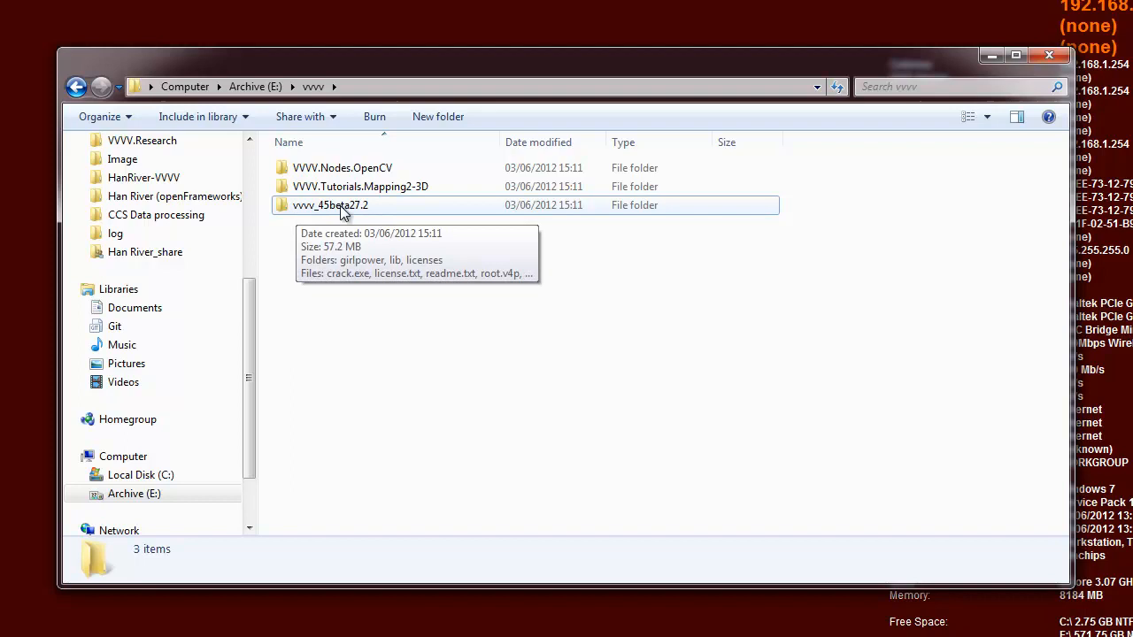
{"action": "double_click", "coordinate": [330, 205]}
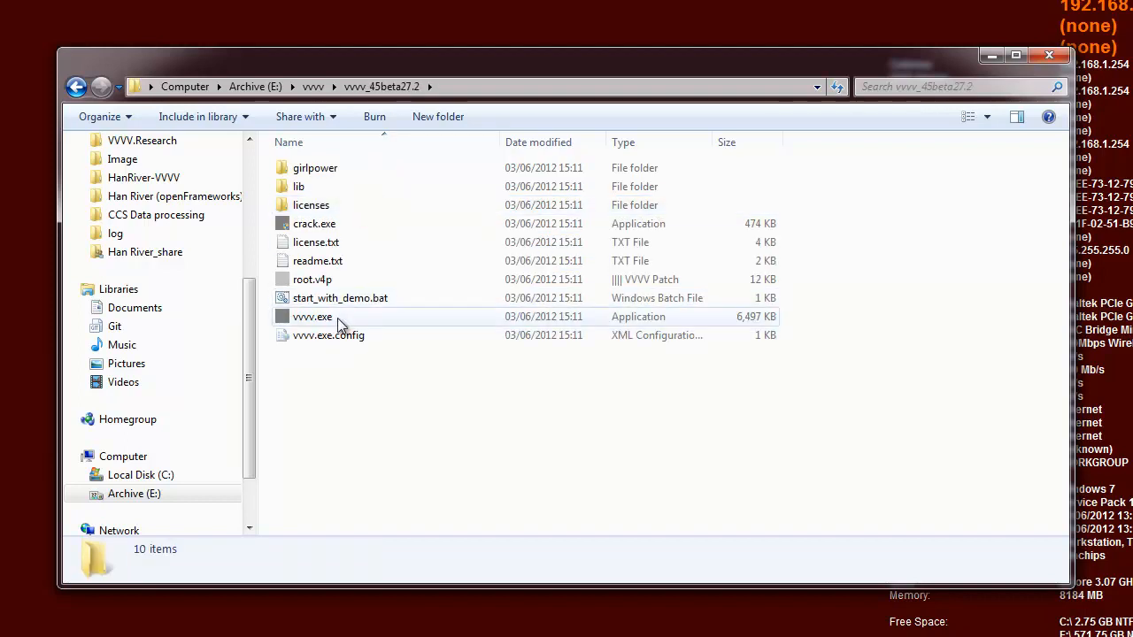
{"action": "double_click", "coordinate": [312, 316]}
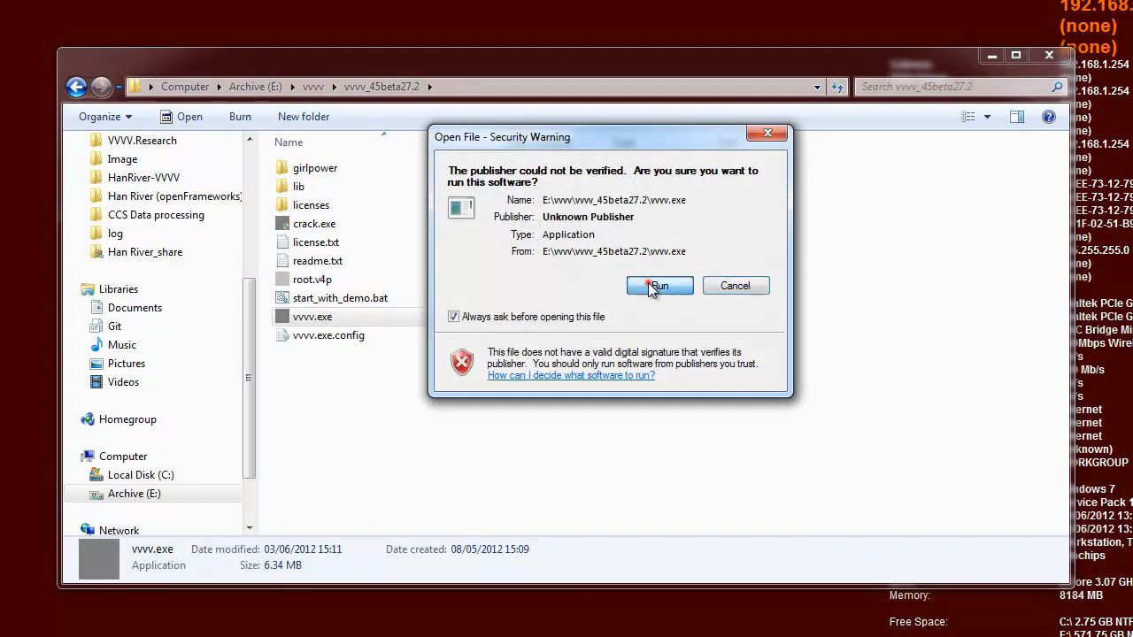
{"action": "left_click", "coordinate": [658, 285]}
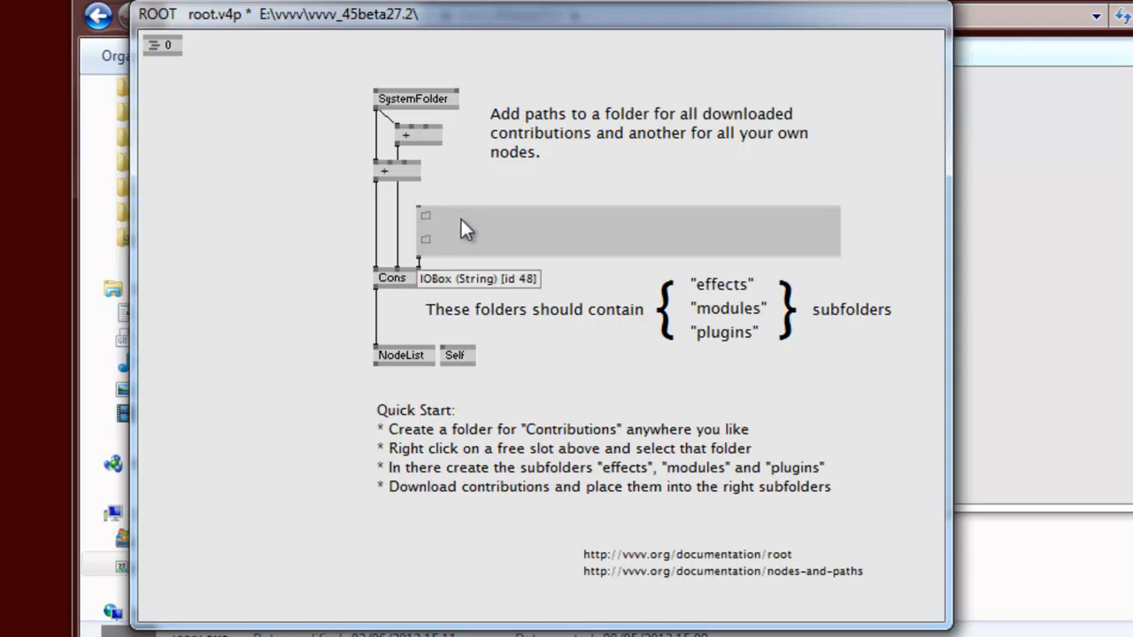
{"action": "mouse_move", "coordinate": [436, 226]}
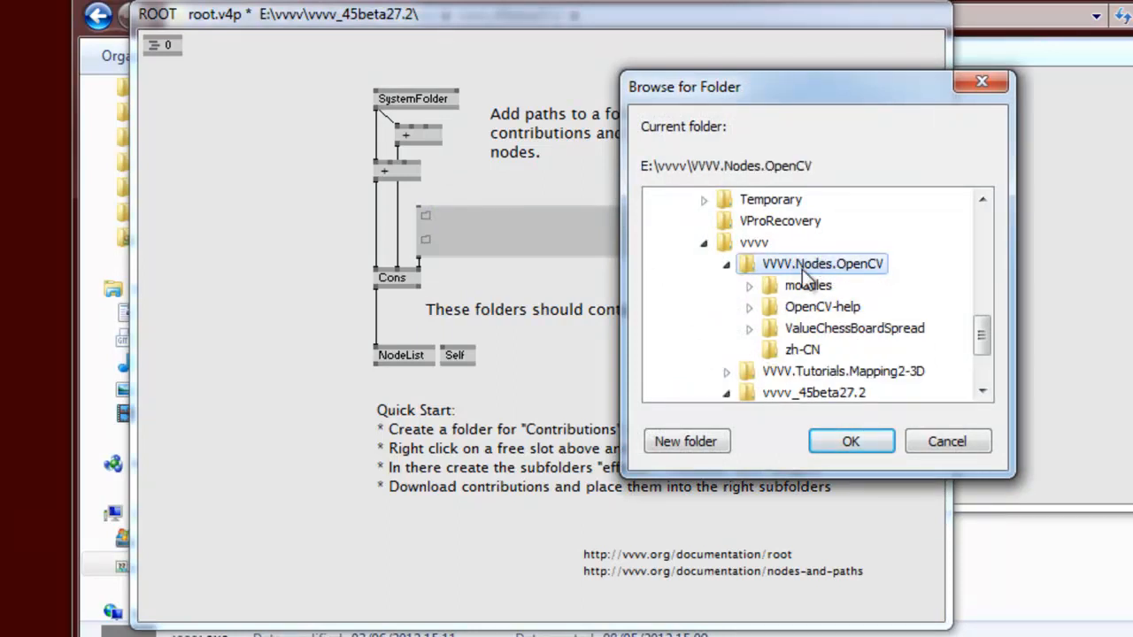
{"action": "mouse_move", "coordinate": [806, 354]}
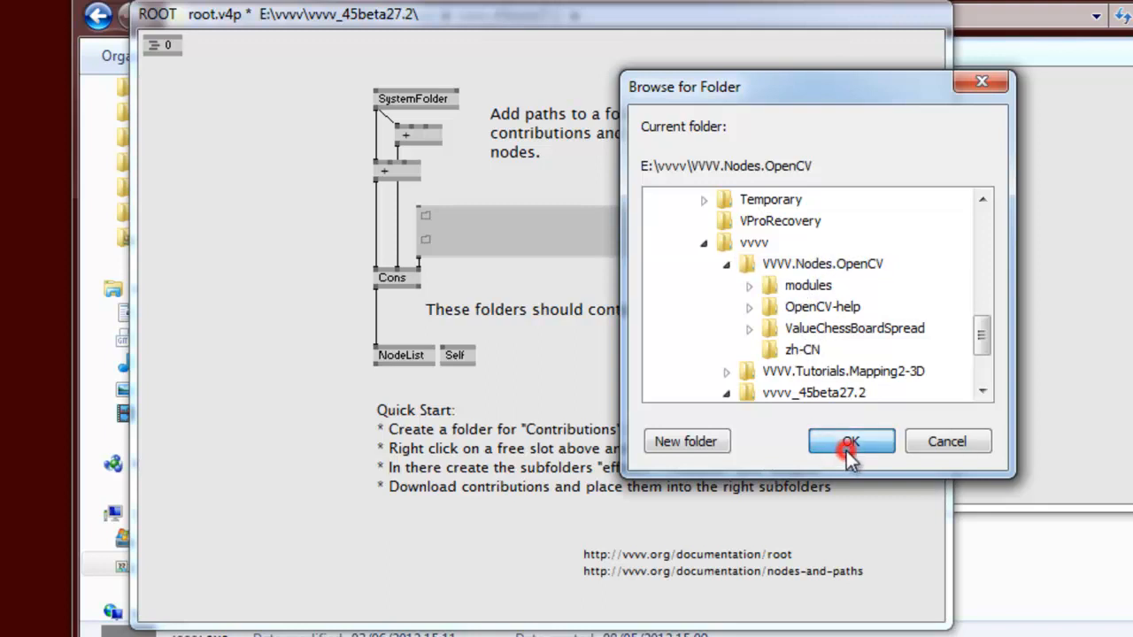
Confirm E:\vvvv\VVVV.Nodes.OpenCV as the root patch's nodes path.
{"action": "left_click", "coordinate": [849, 441]}
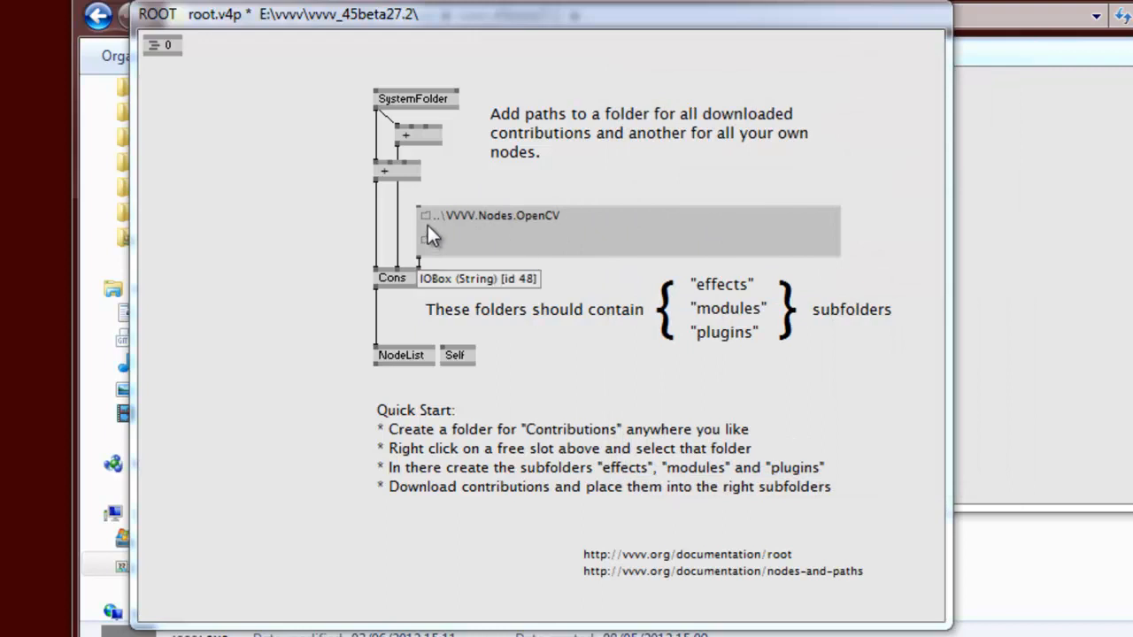
{"action": "mouse_move", "coordinate": [576, 265]}
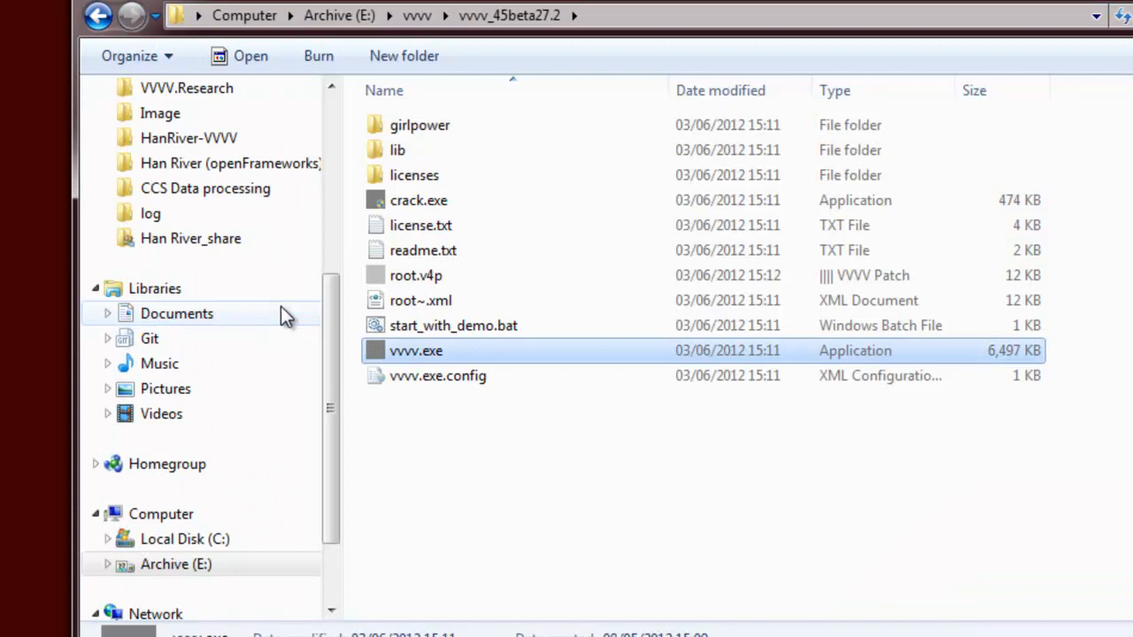
Relaunch vvvv and browse to the VVVV.Tutorials.Mapping2-3D folder to open a patch.
{"action": "double_click", "coordinate": [415, 351]}
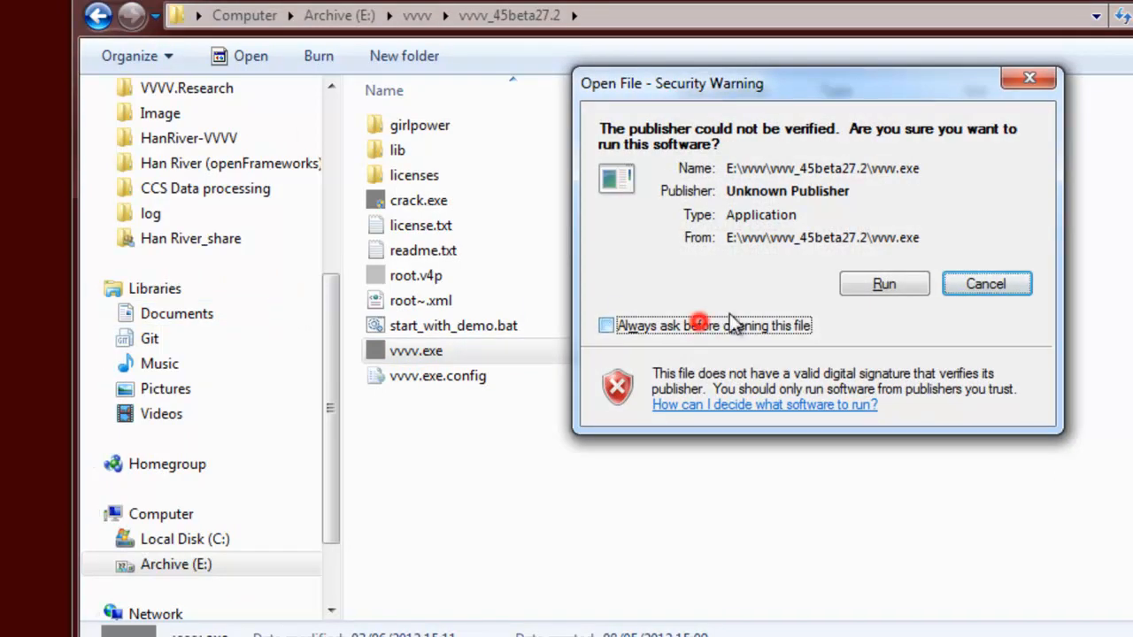
{"action": "left_click", "coordinate": [985, 283]}
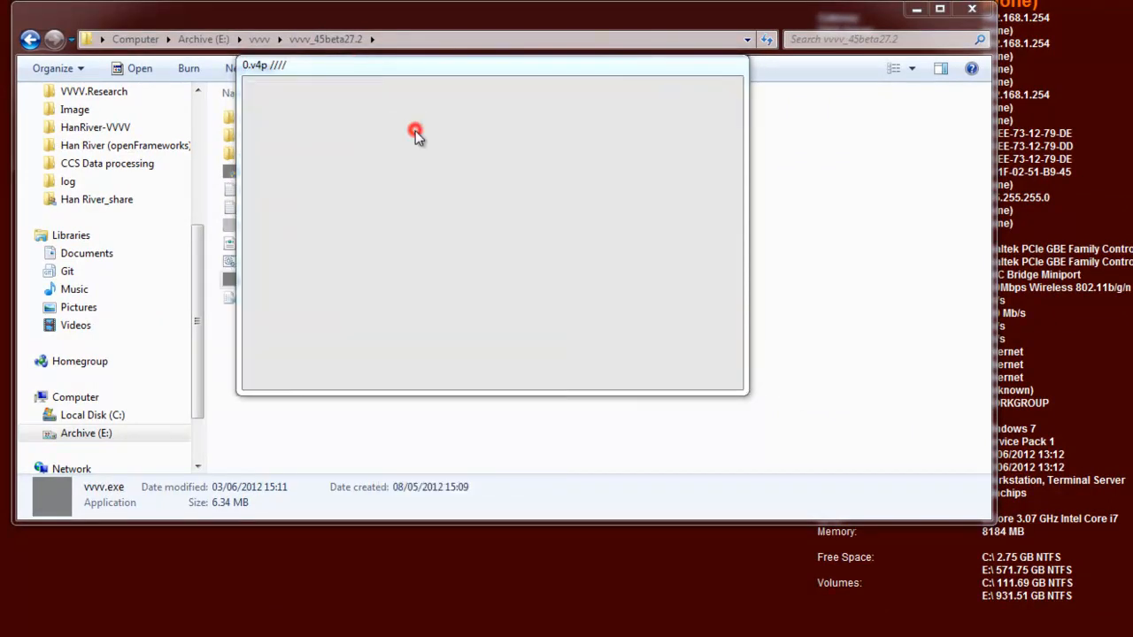
{"action": "left_click", "coordinate": [416, 132]}
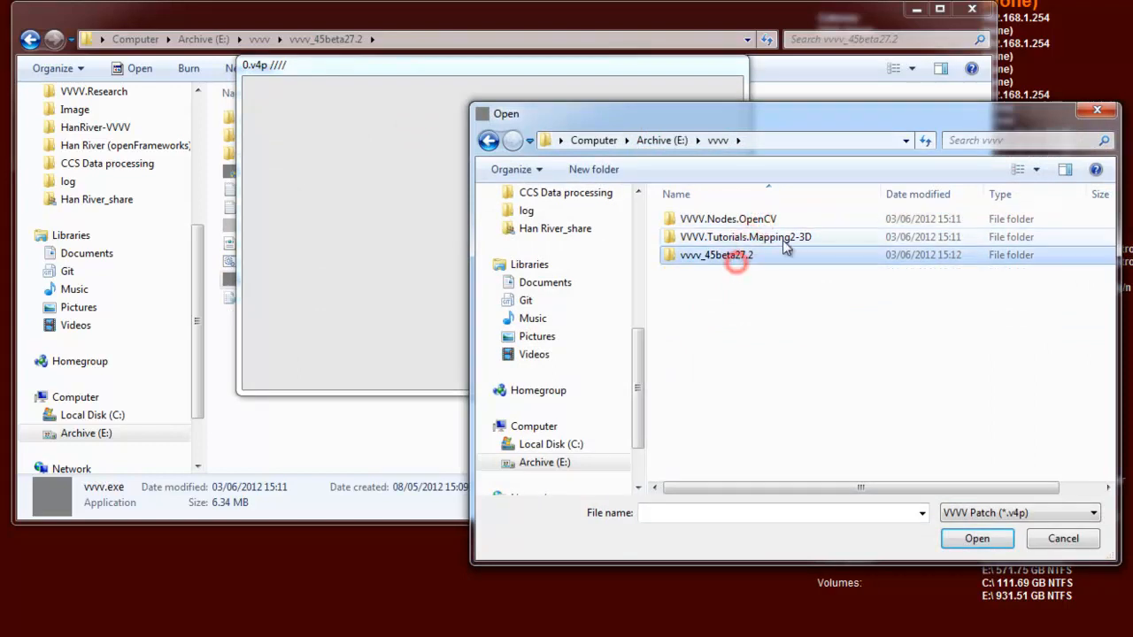
{"action": "left_click", "coordinate": [1062, 538]}
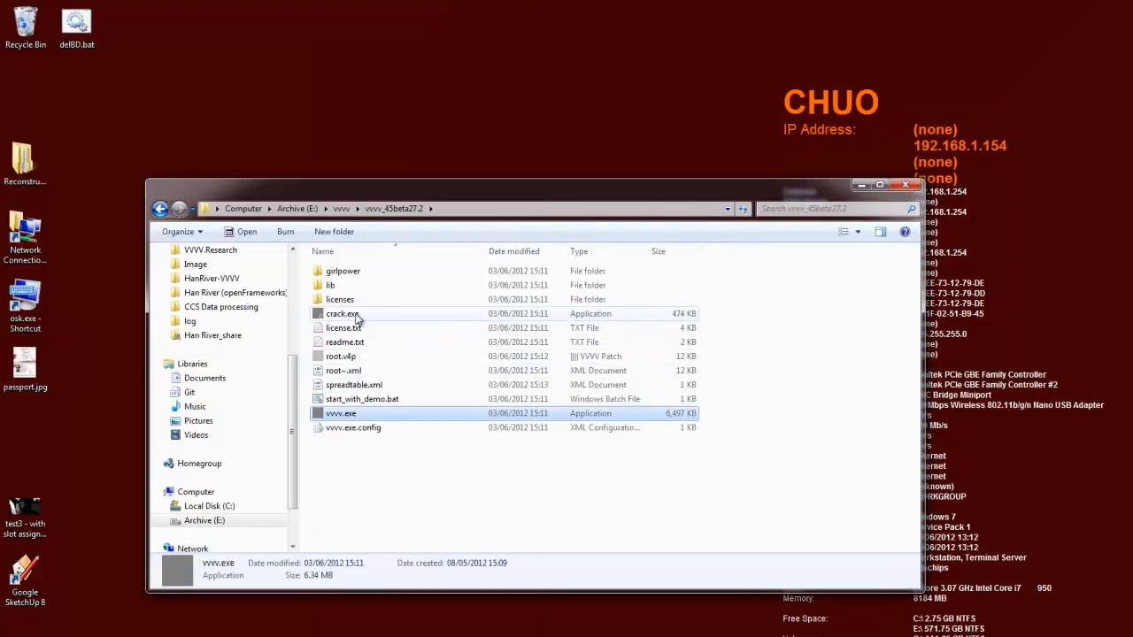
Run crack.exe, confirm DirectX, .NET 4 and Visual C++ 2010 are installed, and dismiss it.
{"action": "left_click", "coordinate": [343, 313]}
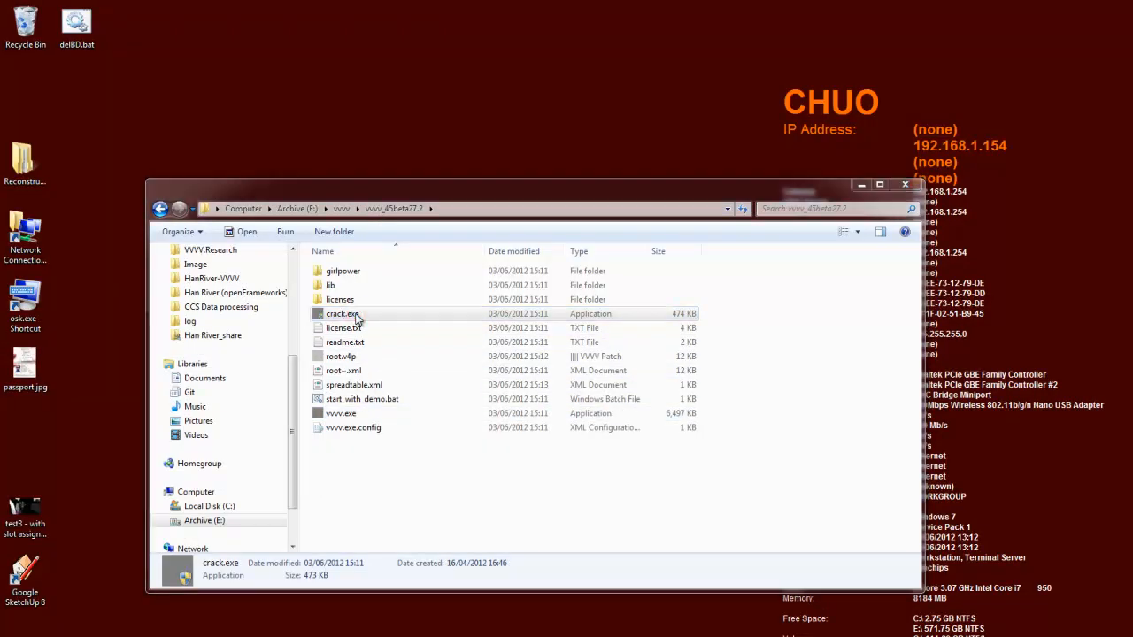
{"action": "double_click", "coordinate": [334, 313]}
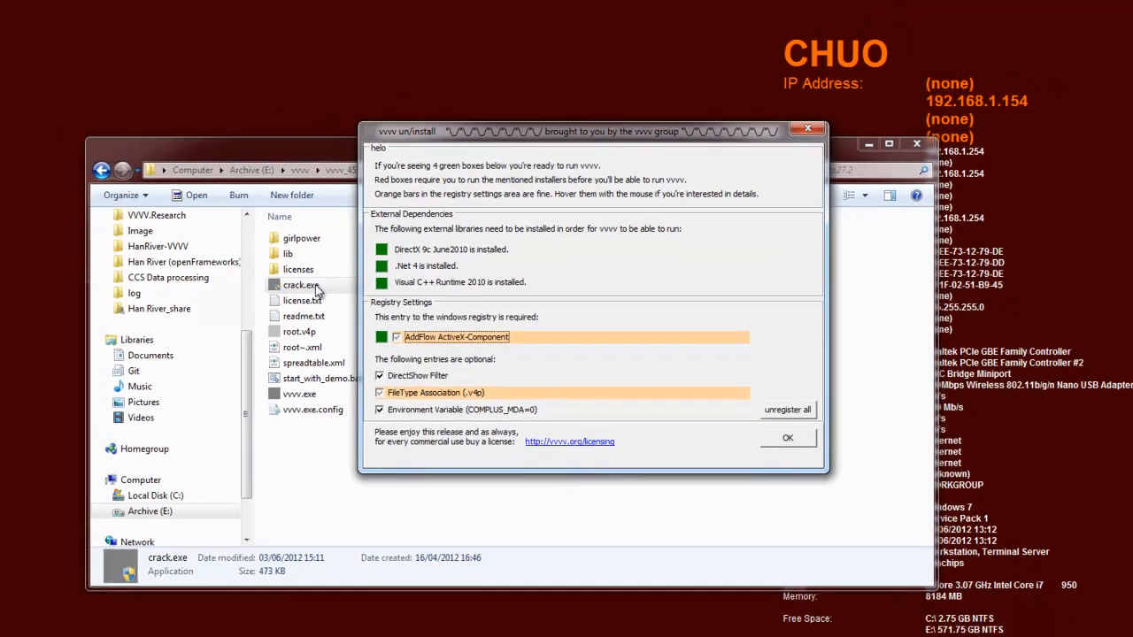
{"action": "left_click", "coordinate": [787, 438]}
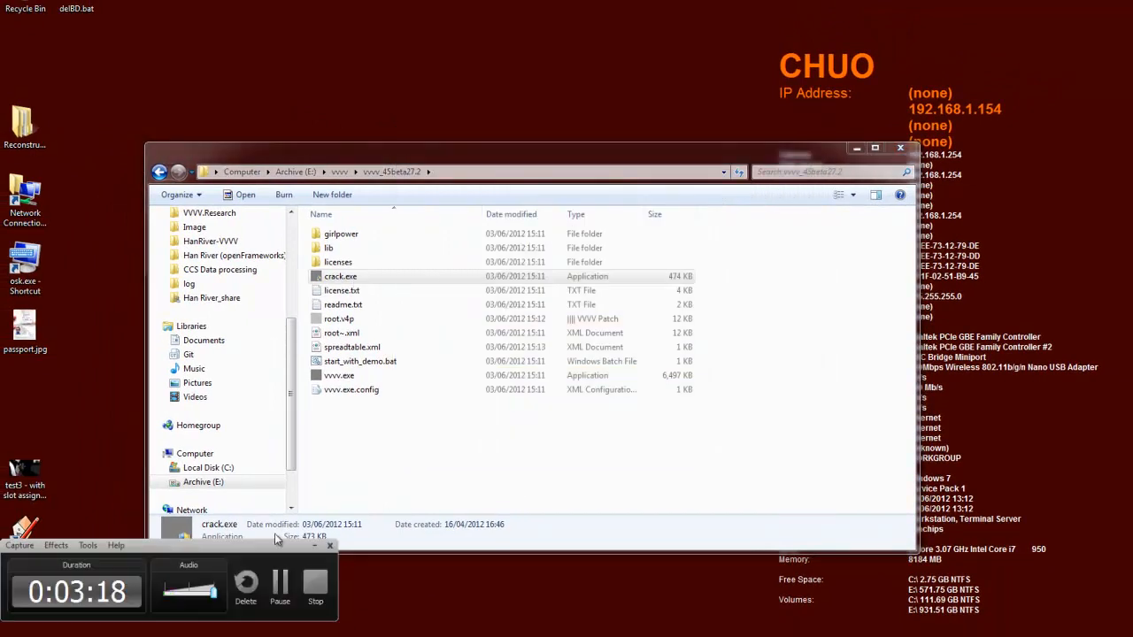